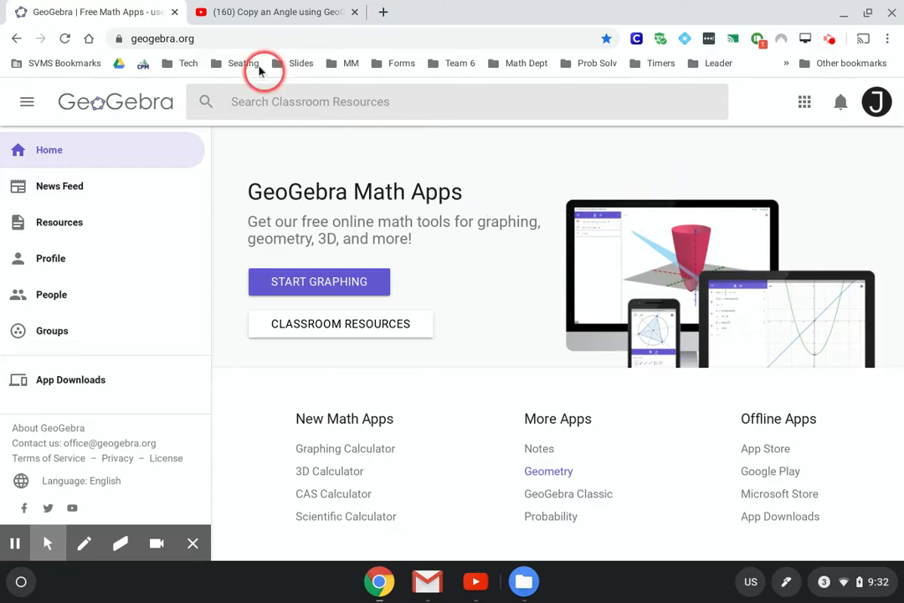
mouse_move(549, 471)
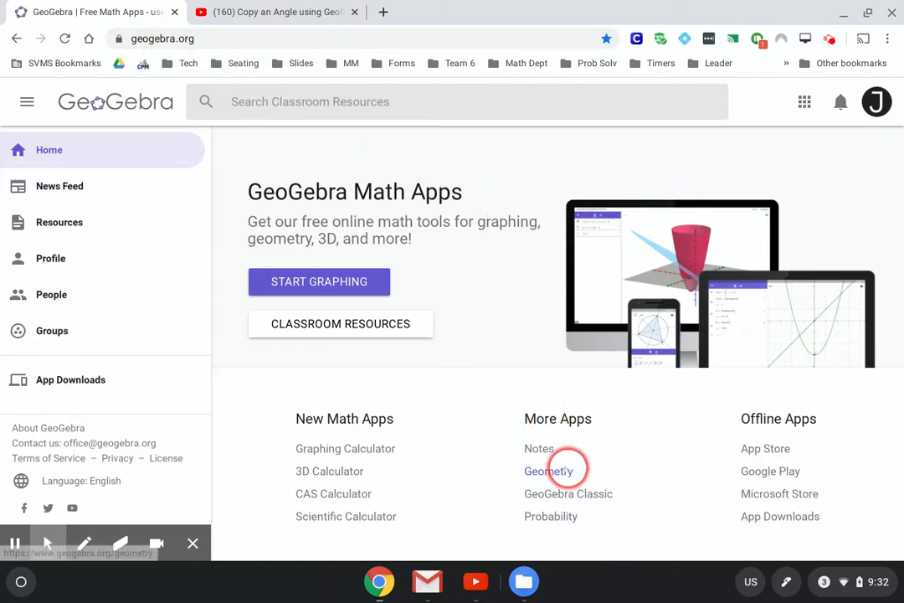
Step: Launch the Geometry app and expand the tools panel with MORE to show all tool groups
left_click(549, 470)
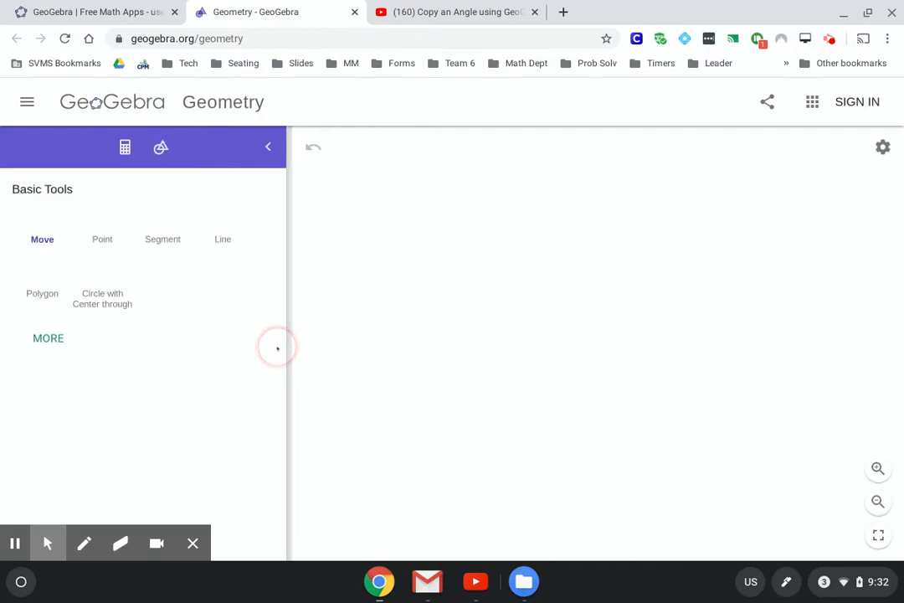
left_click(47, 338)
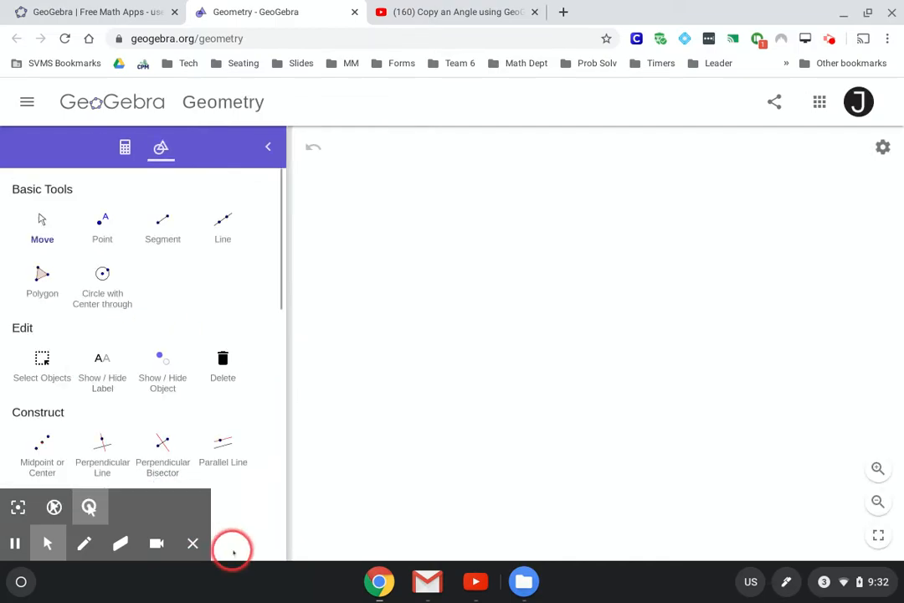
scroll("down", 3)
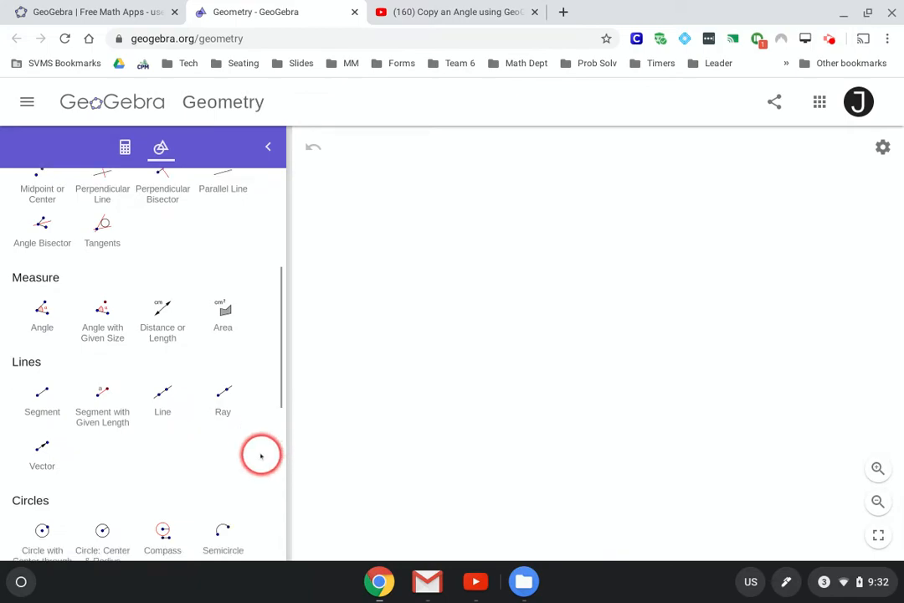
scroll("down", 3)
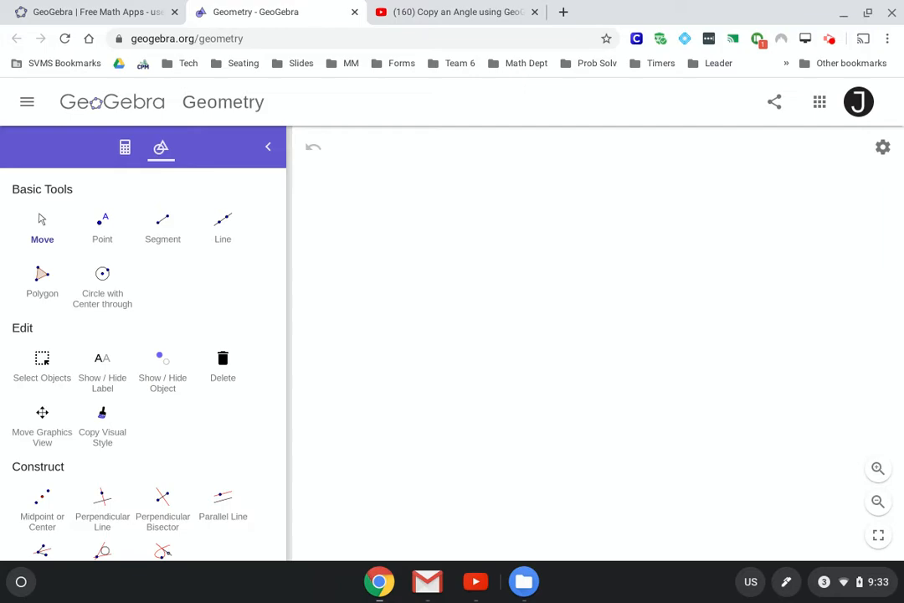
Step: Draw line AB with the Line tool, then place a free point C above it
left_click(223, 221)
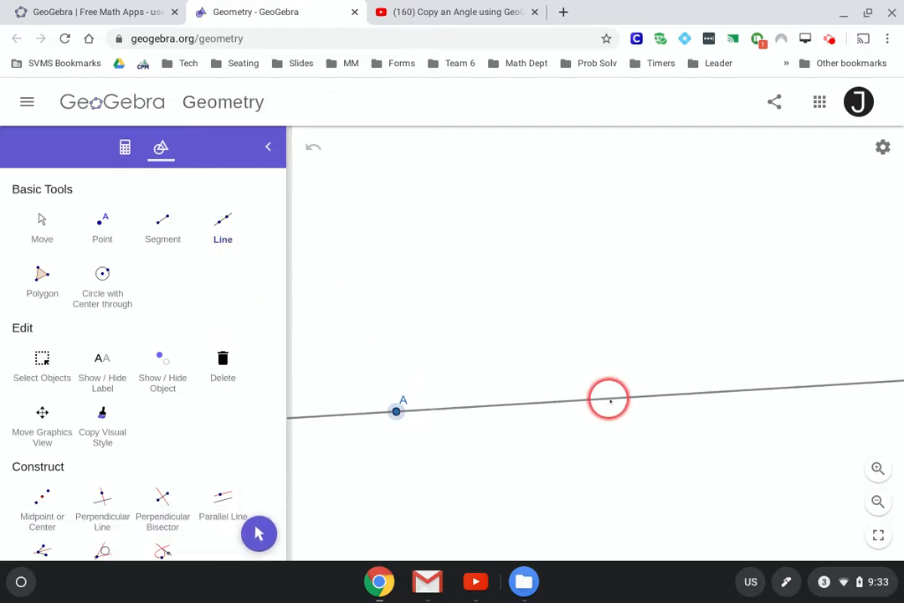
left_click(609, 399)
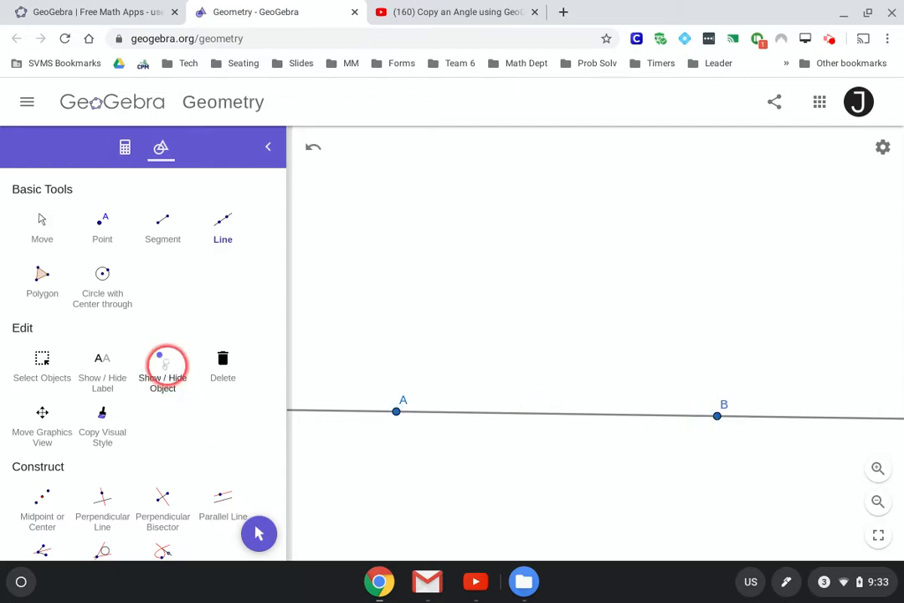
left_click(102, 226)
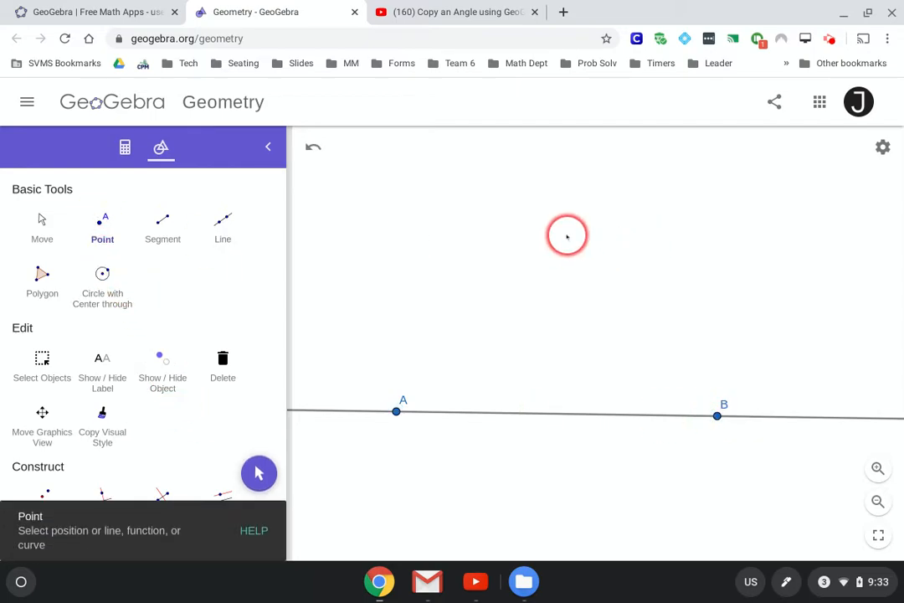
left_click(568, 234)
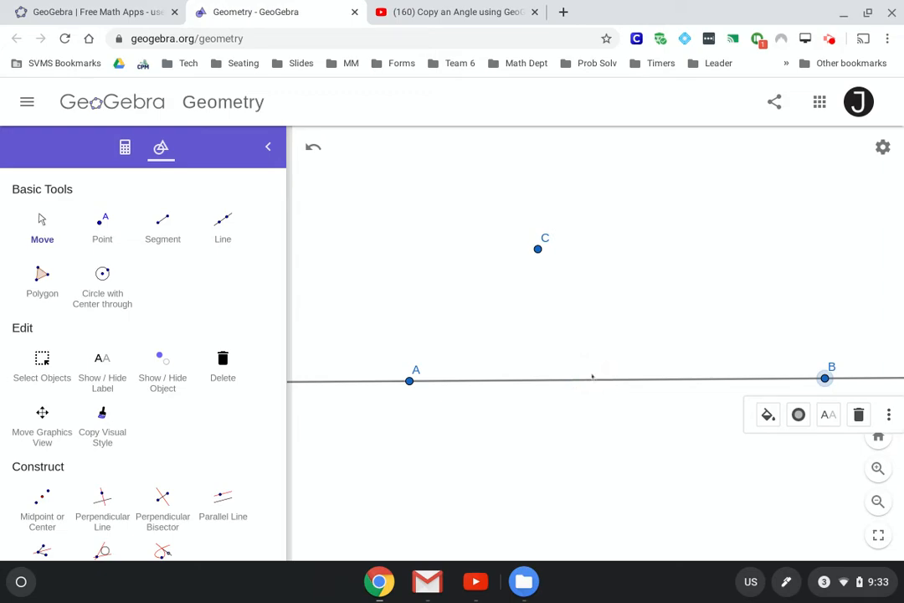
Step: Draw the transversal line through A and C and place point D on it between A and C
left_click(222, 221)
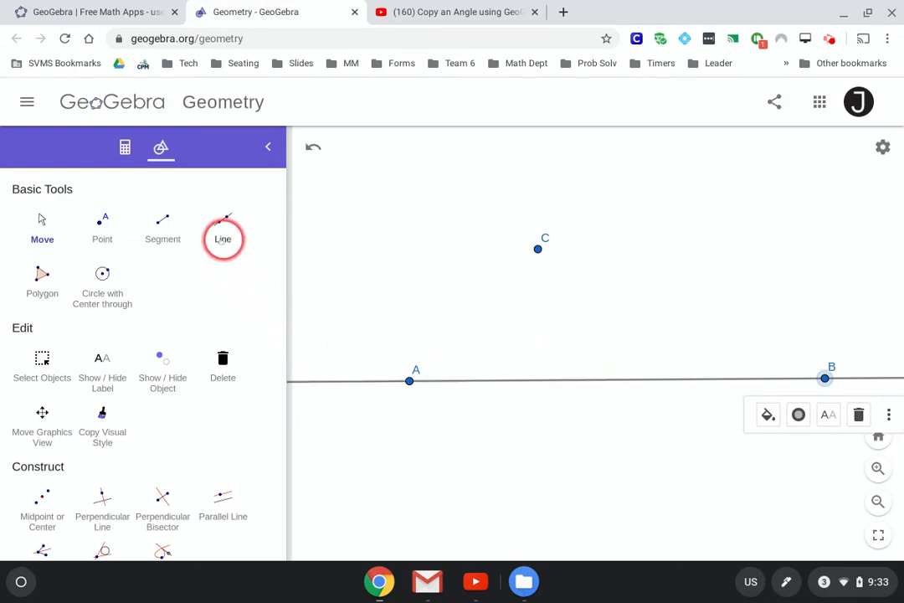
left_click(409, 380)
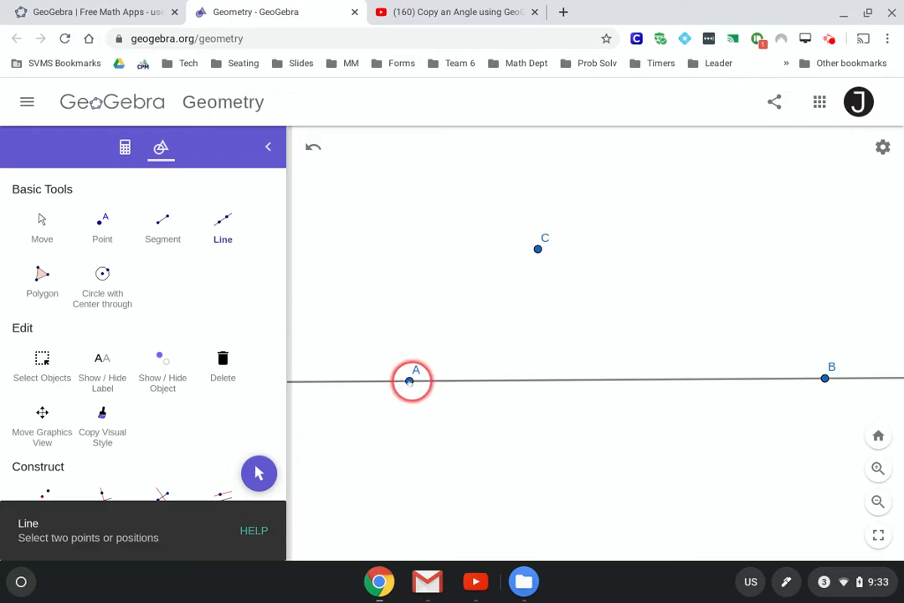
left_click(539, 248)
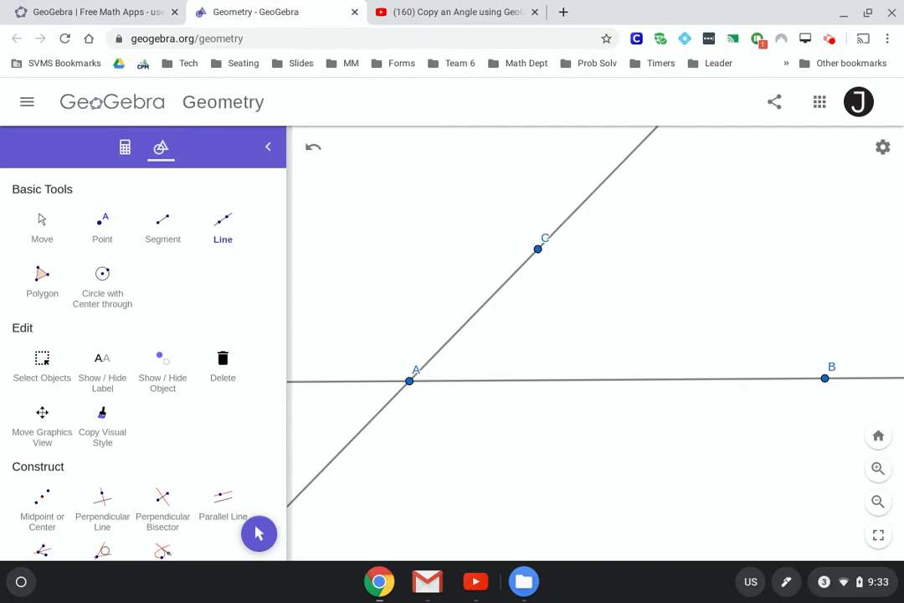
left_click(632, 297)
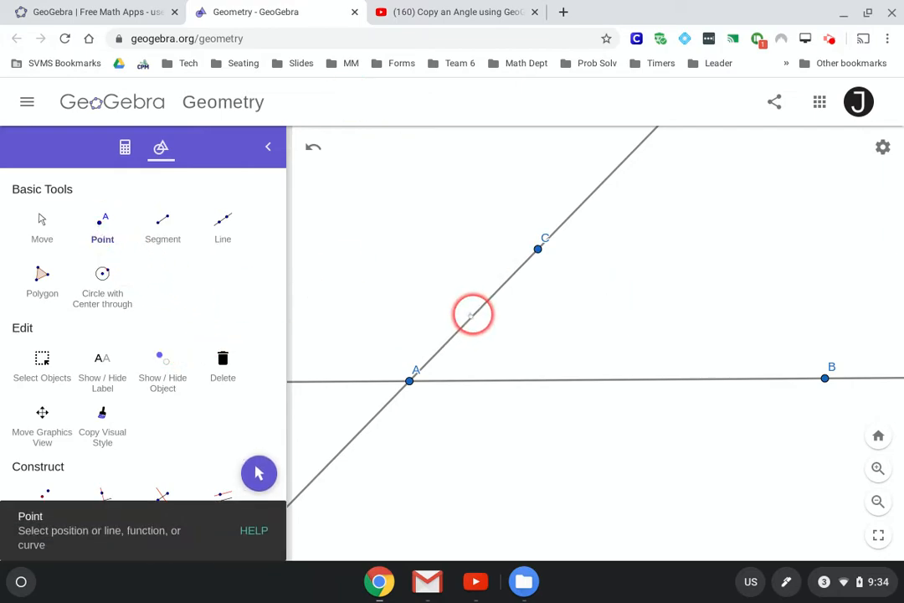
left_click(475, 315)
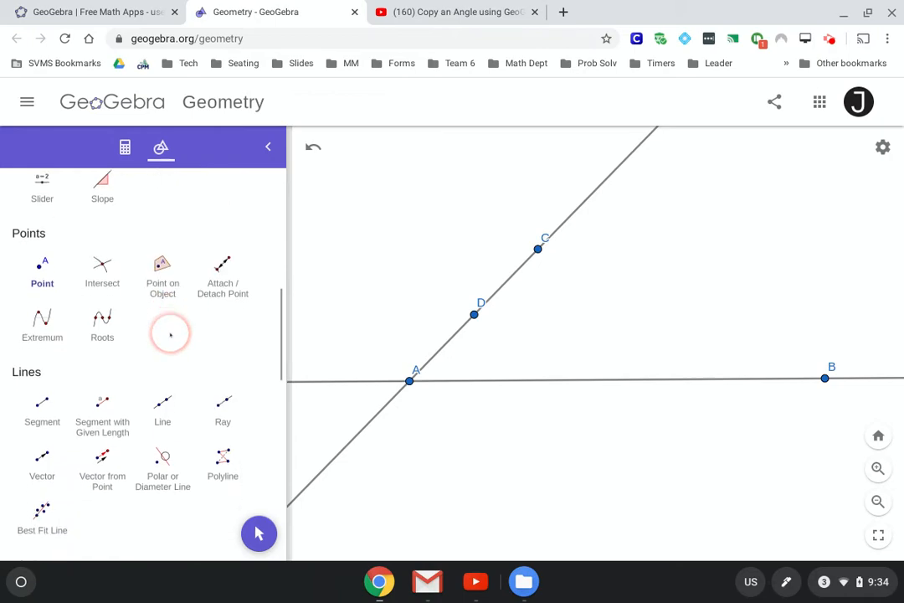
Step: Use the Compass tool to draw circles of radius AD centred at A and at C
scroll("down", 3)
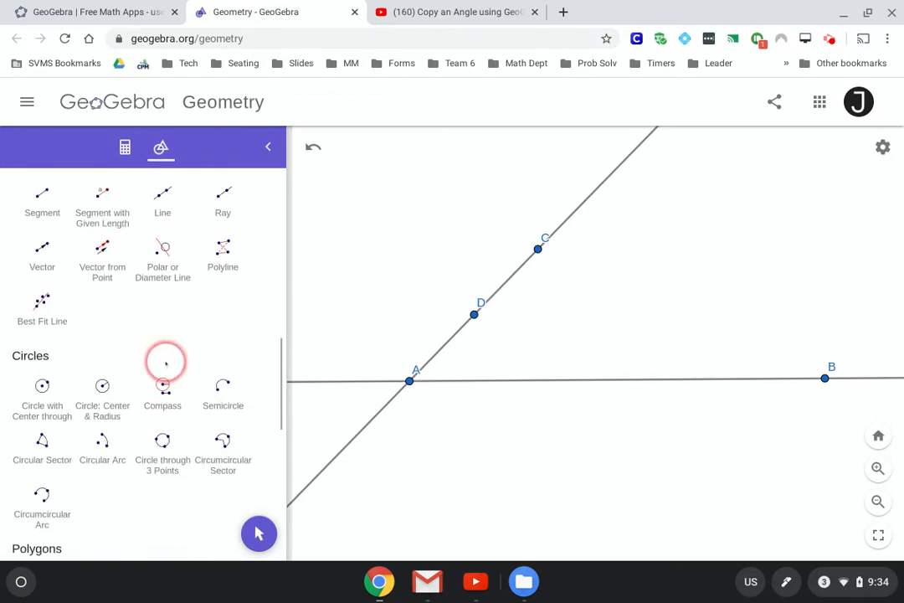
left_click(163, 389)
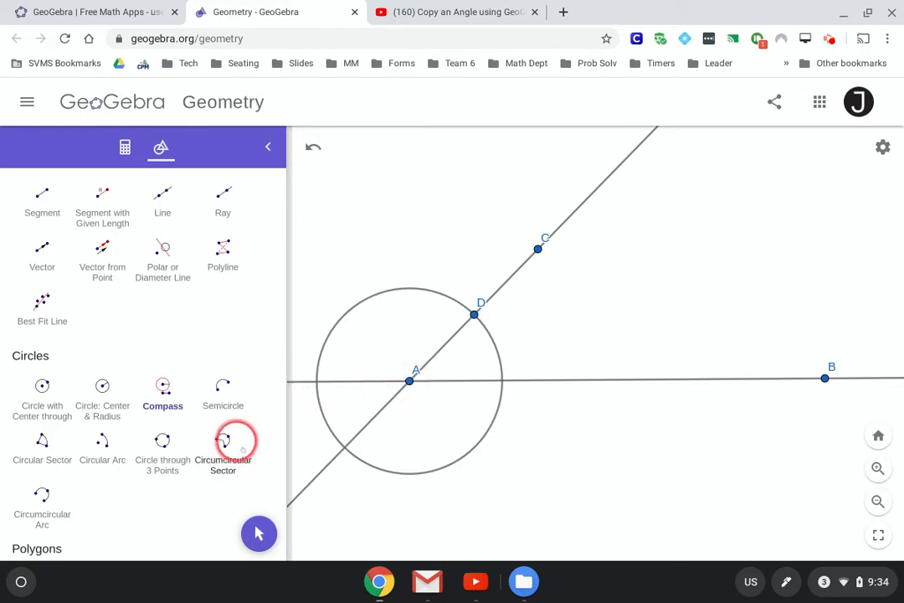
left_click(409, 382)
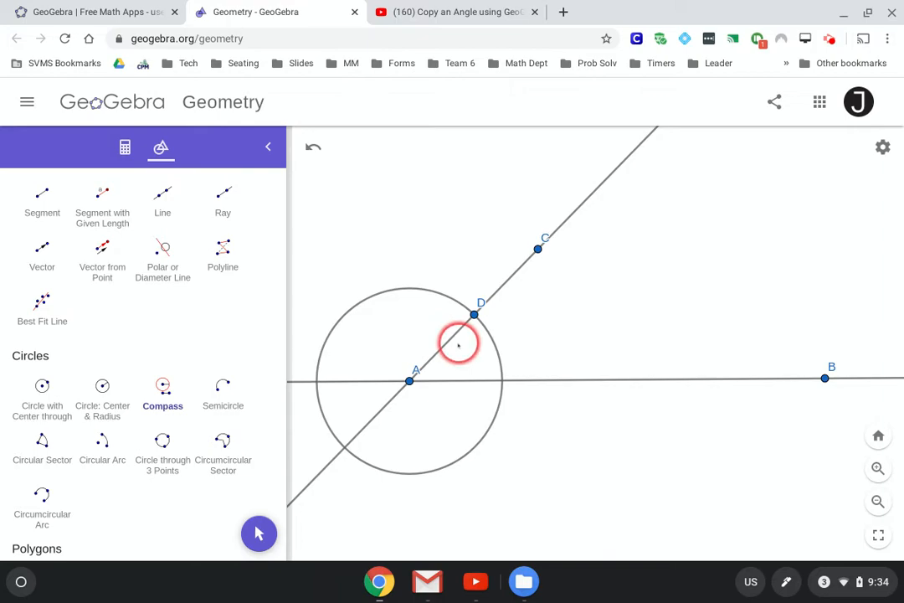
left_click(408, 382)
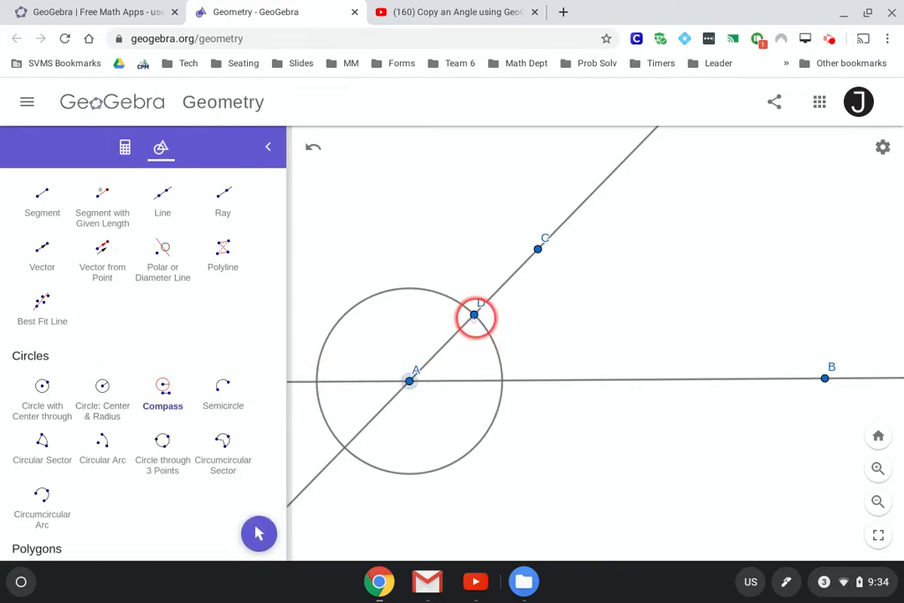
left_click(537, 248)
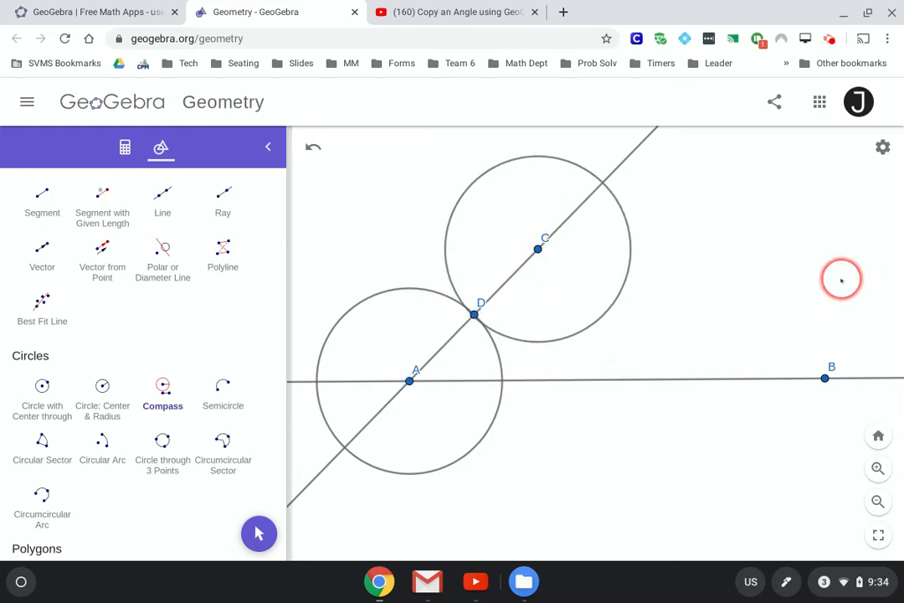
left_click(476, 314)
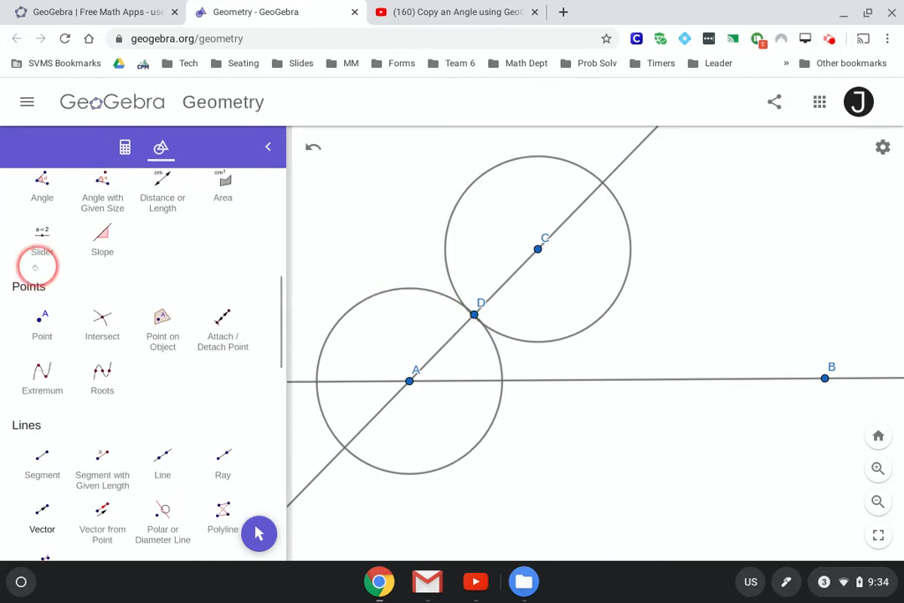
Step: Drag D slightly toward A so both circles shrink, then deselect it
scroll("down", 3)
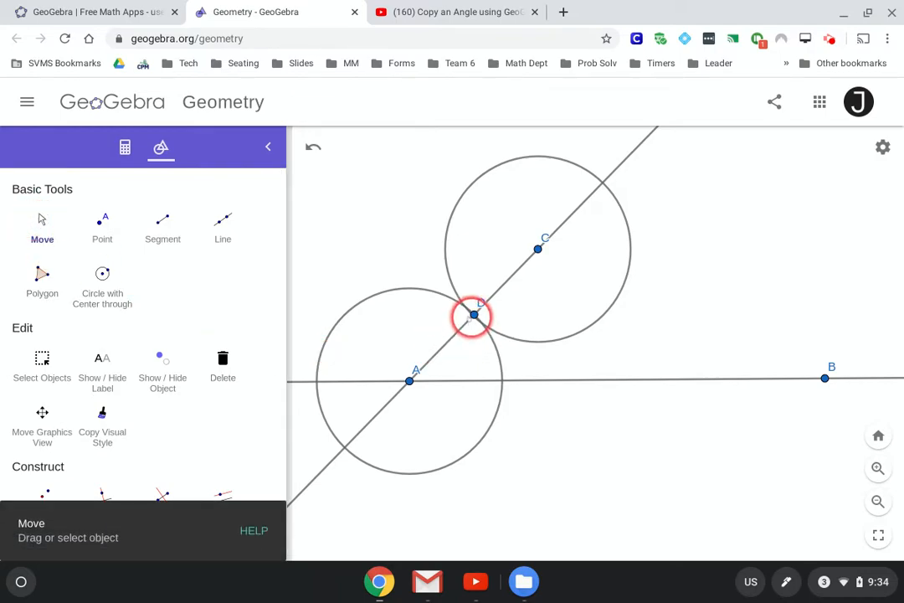
left_click(475, 315)
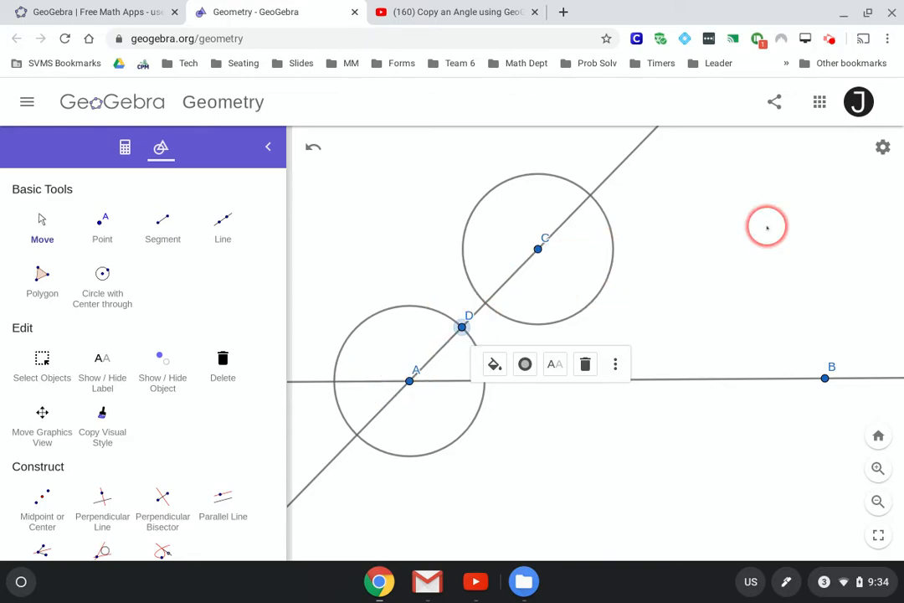
left_click(766, 226)
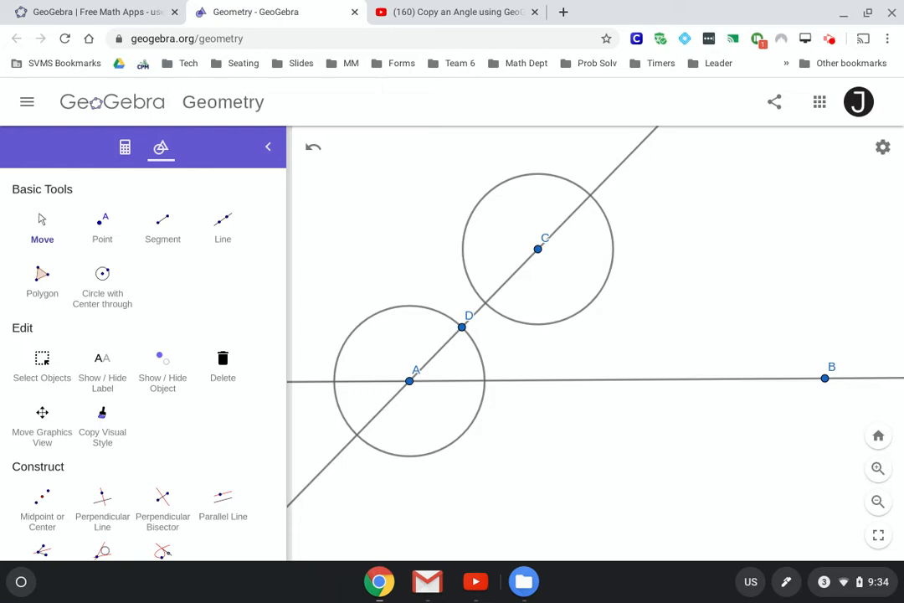
Step: Mark intersection points E and F where the circles cross the lines
left_click(102, 359)
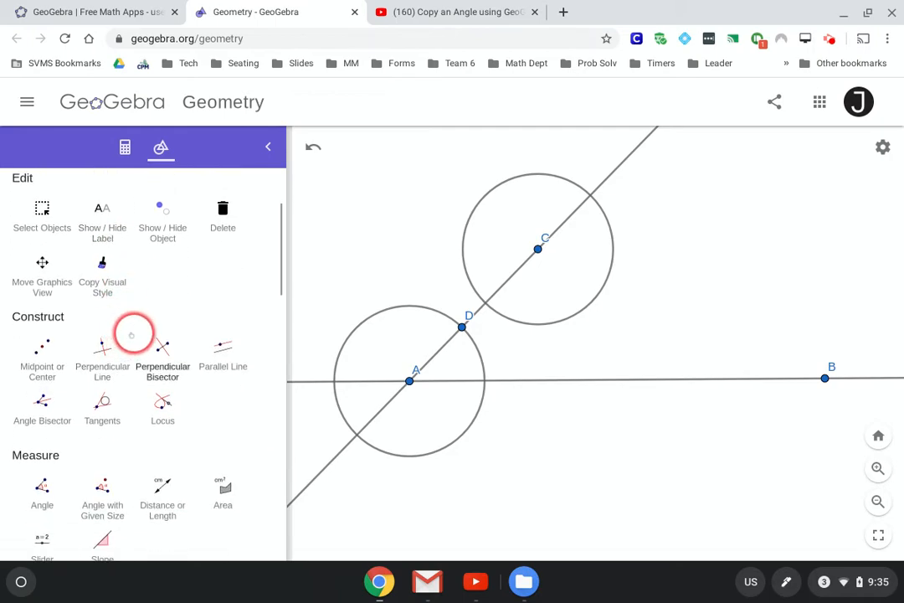
scroll("down", 3)
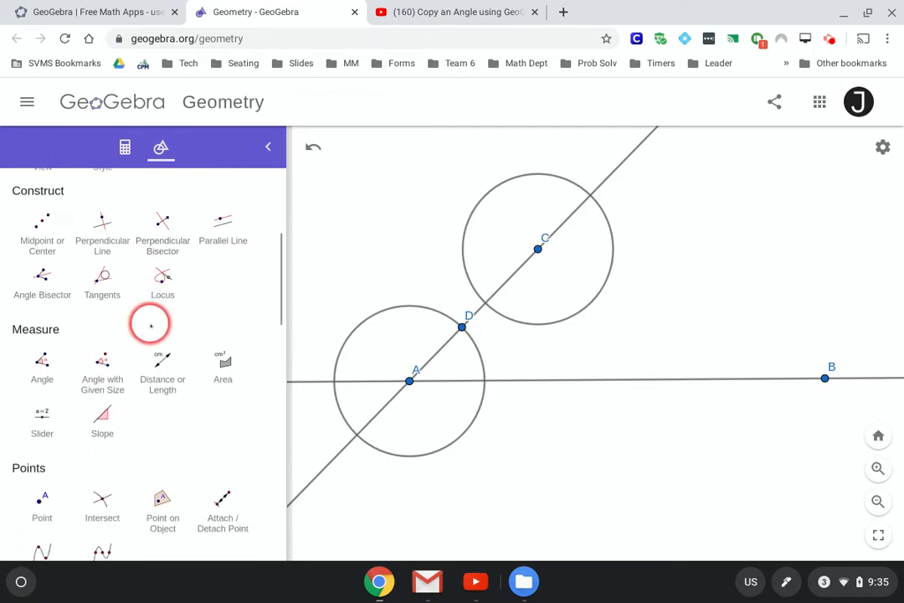
scroll("down", 3)
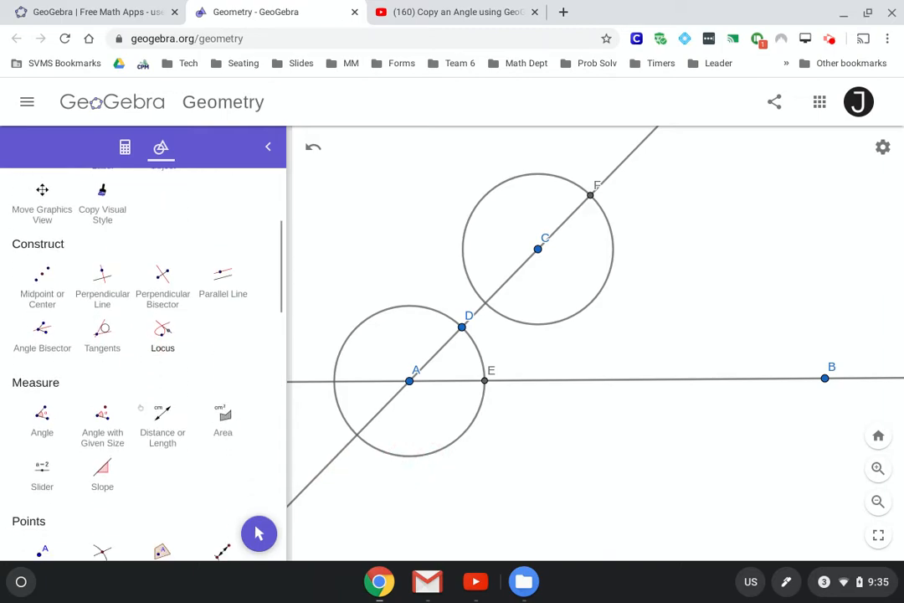
scroll("down", 3)
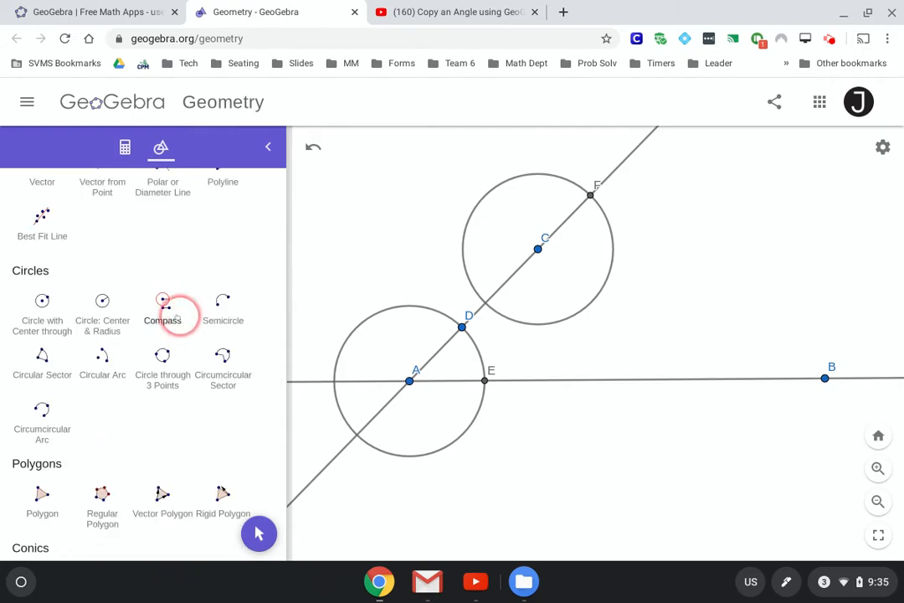
Step: Set the compass opening to distance DE and draw a circle of that radius centred at F
left_click(162, 305)
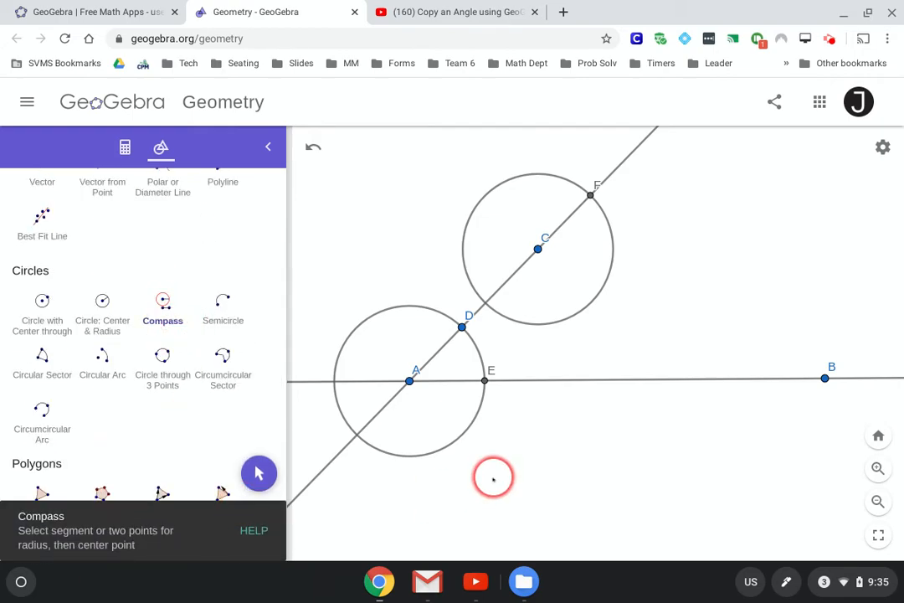
left_click(462, 327)
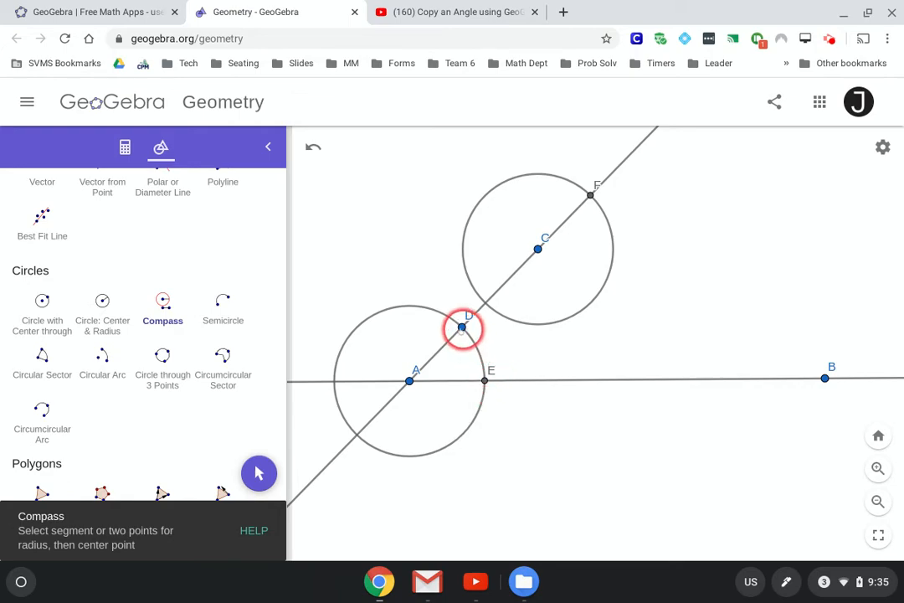
left_click(485, 378)
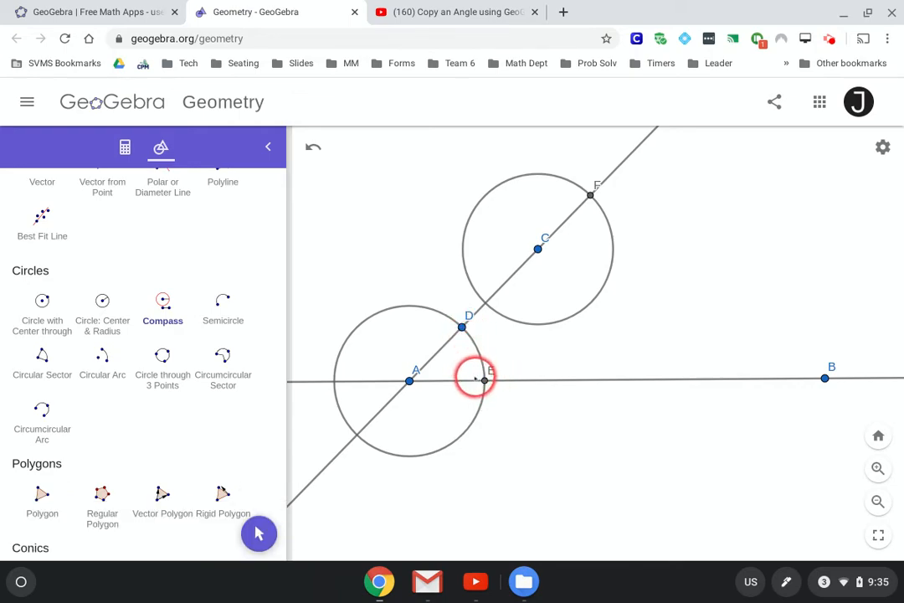
left_click_drag(484, 379, 484, 401)
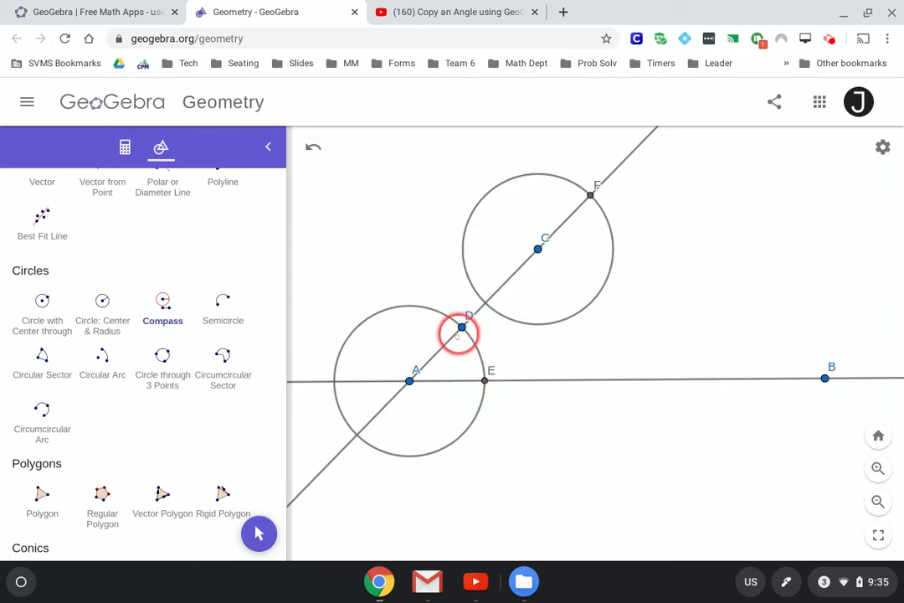
left_click(483, 380)
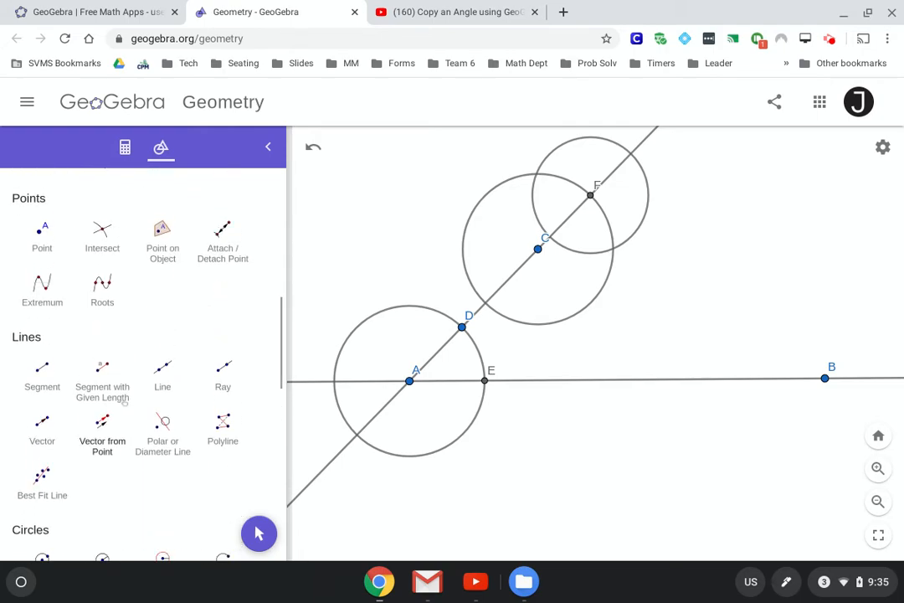
Step: Mark intersection G of the circles at F and C and draw line CG parallel to AB
scroll("down", 3)
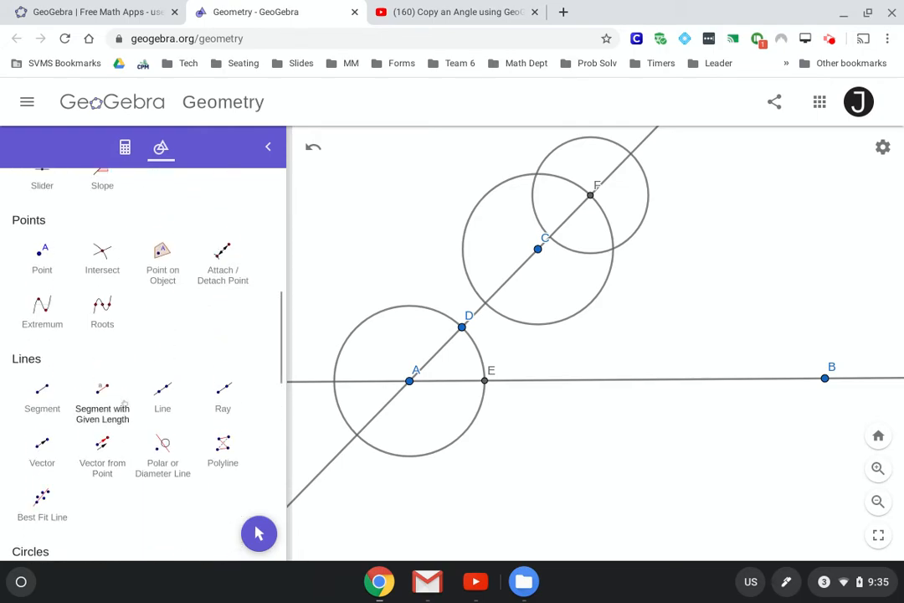
left_click(102, 260)
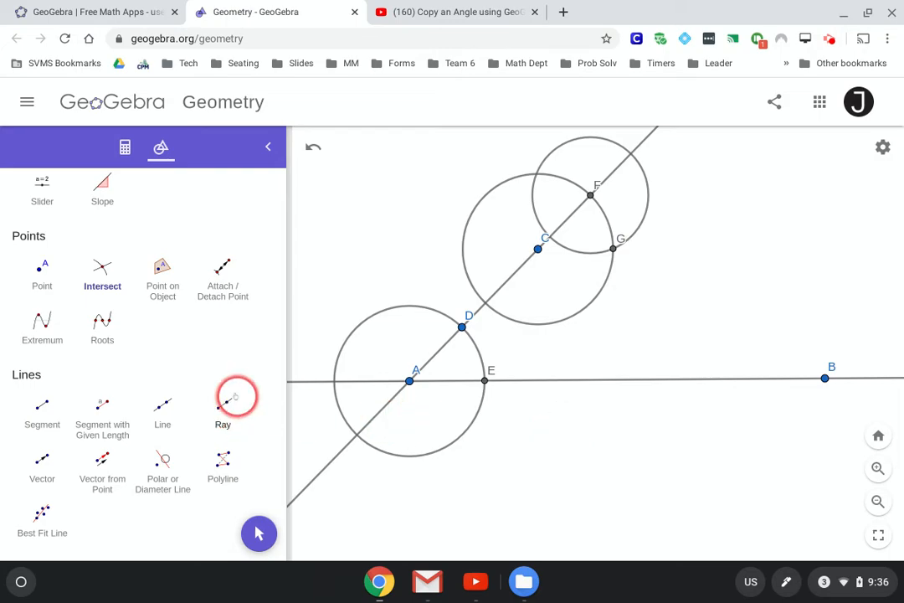
left_click(163, 409)
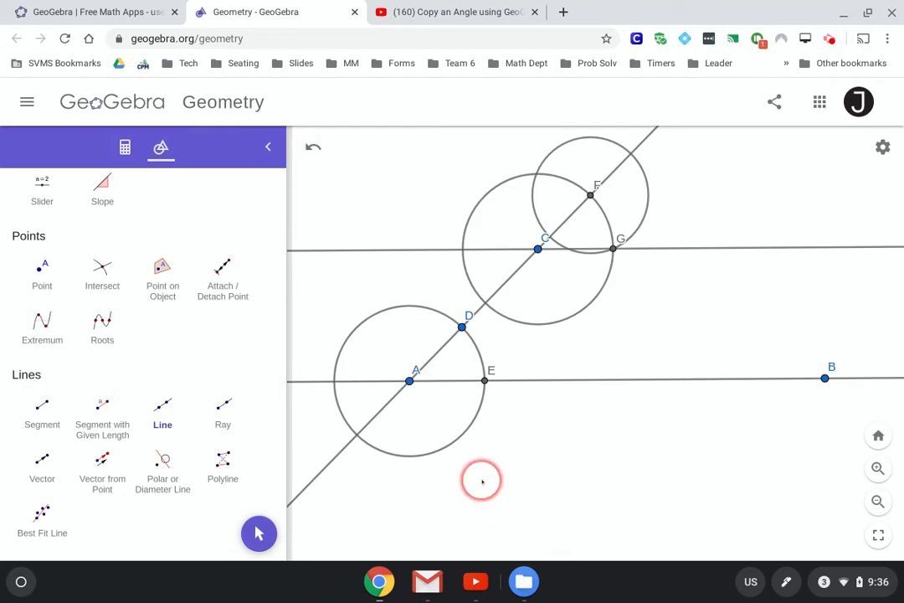
mouse_move(201, 319)
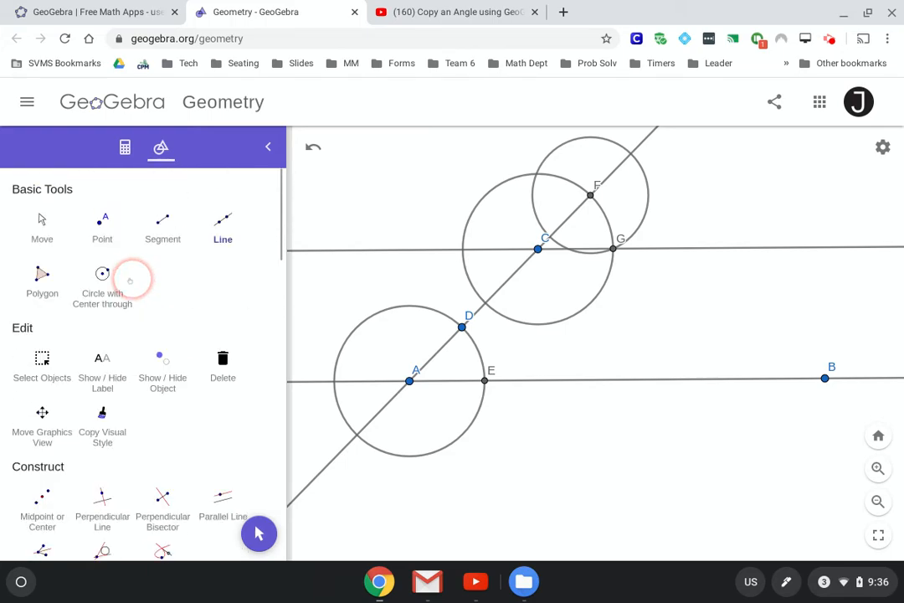
Step: Drag point B up and down to confirm CG stays parallel, then restore AB to horizontal
left_click(42, 226)
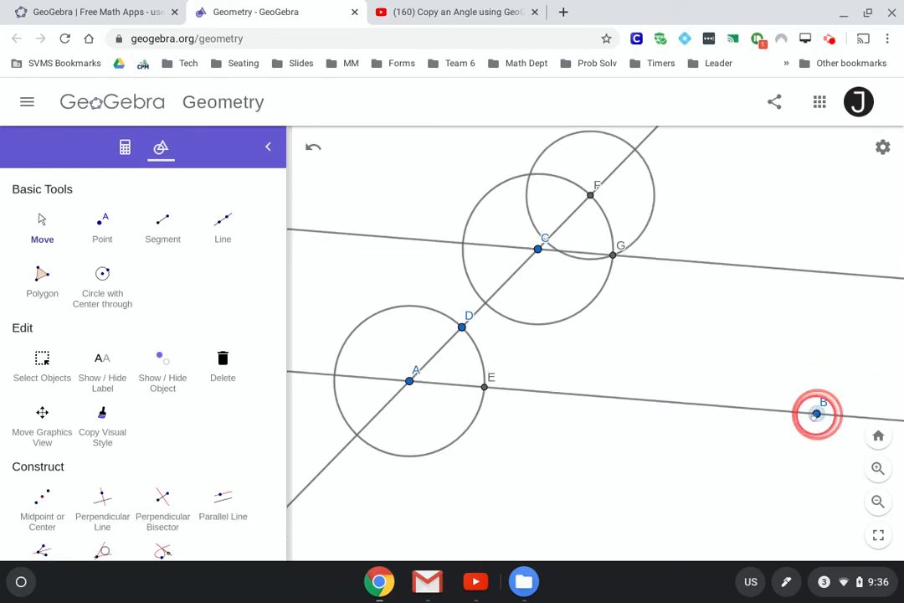
left_click_drag(817, 414, 787, 358)
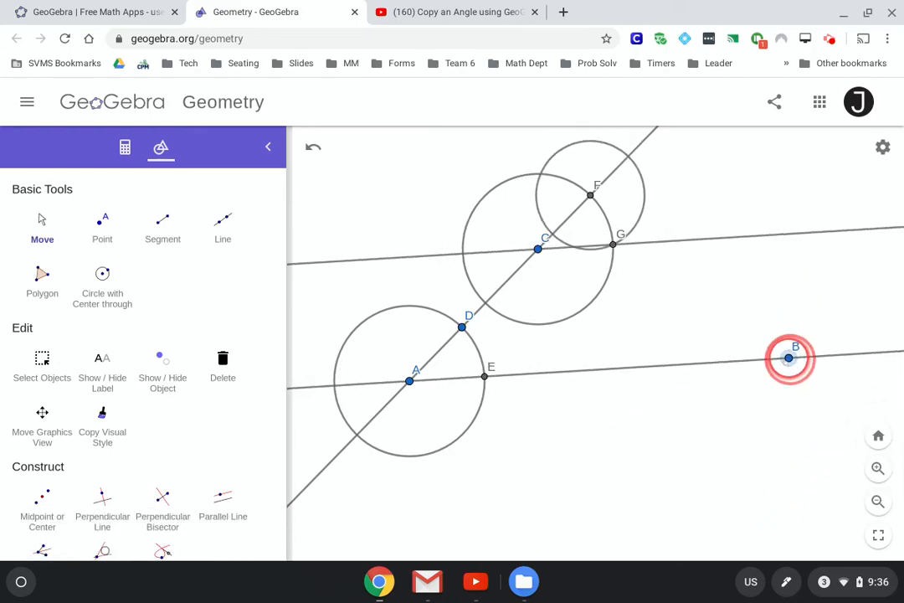
left_click_drag(787, 358, 710, 393)
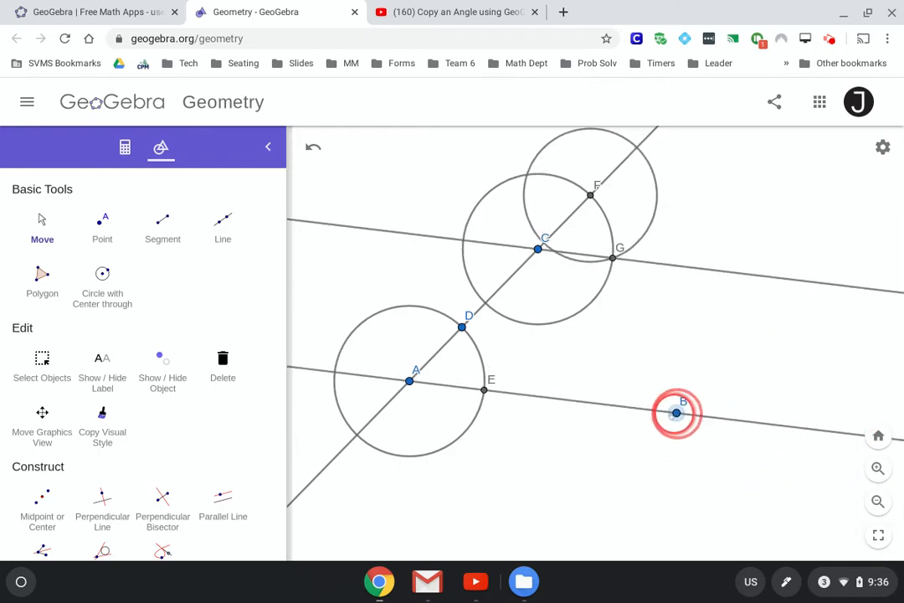
left_click_drag(677, 411, 686, 378)
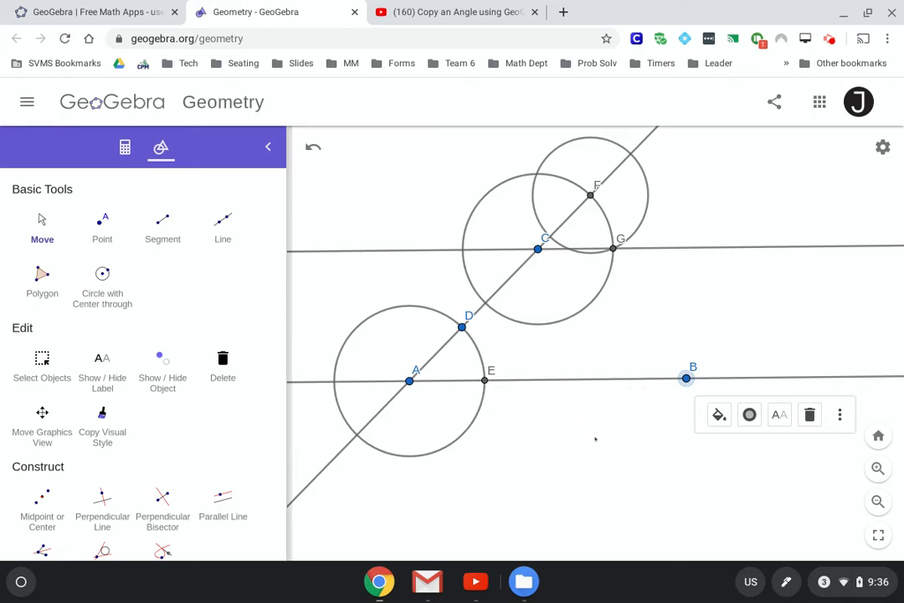
Step: Hide the three construction circles with Show/Hide Object, leaving only lines and points
left_click(484, 380)
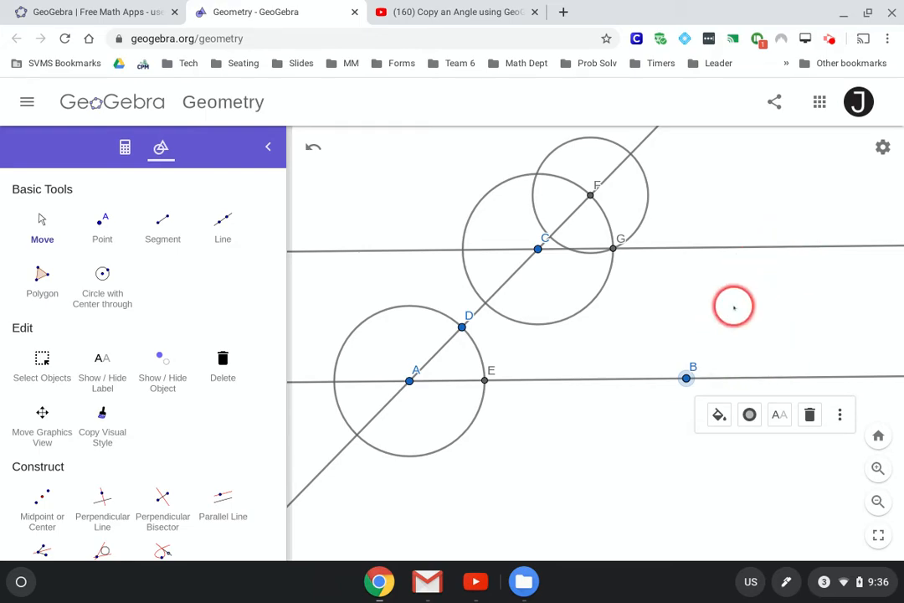
left_click(162, 368)
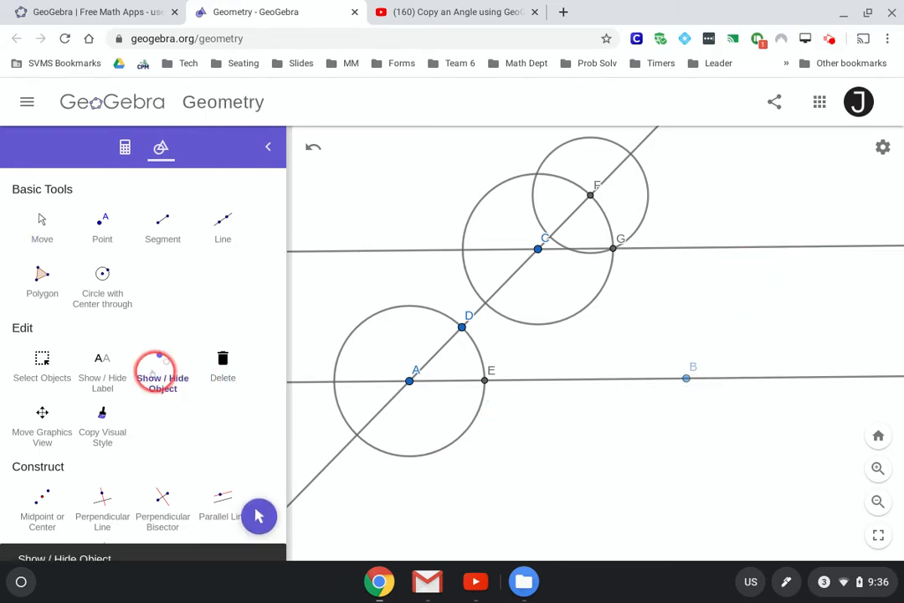
left_click(522, 378)
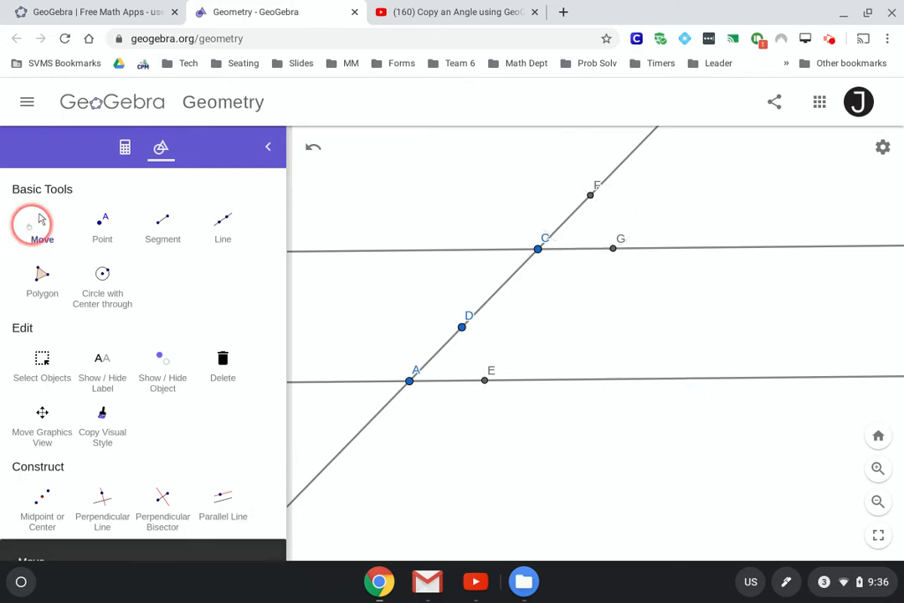
left_click(42, 221)
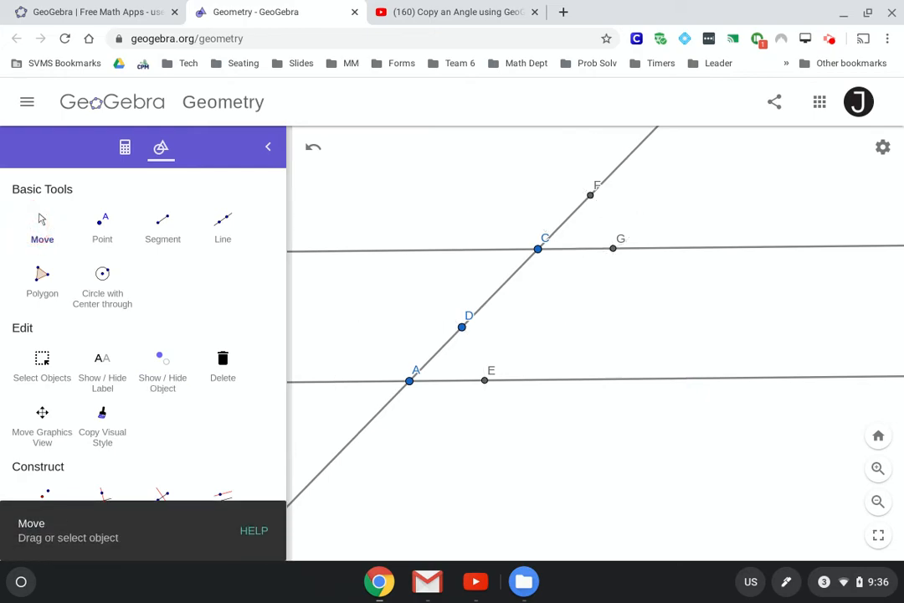
Step: Measure angle GCF and angle EAD, both showing 45.2°
scroll("down", 3)
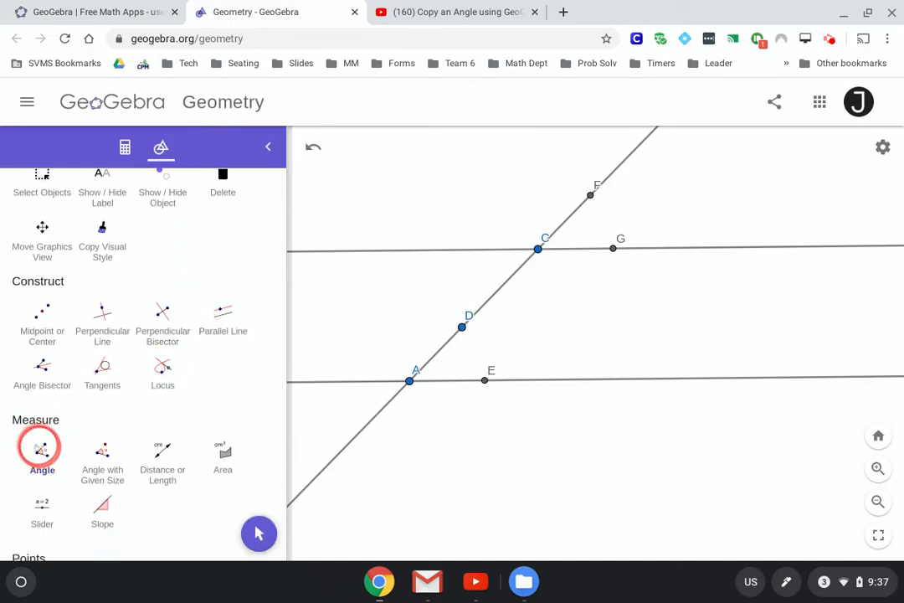
left_click(611, 248)
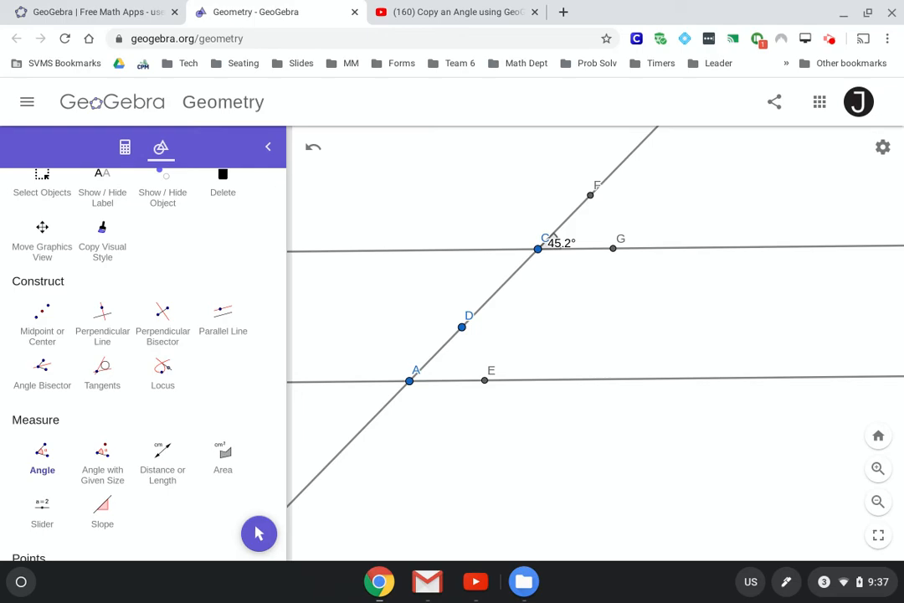
left_click(485, 382)
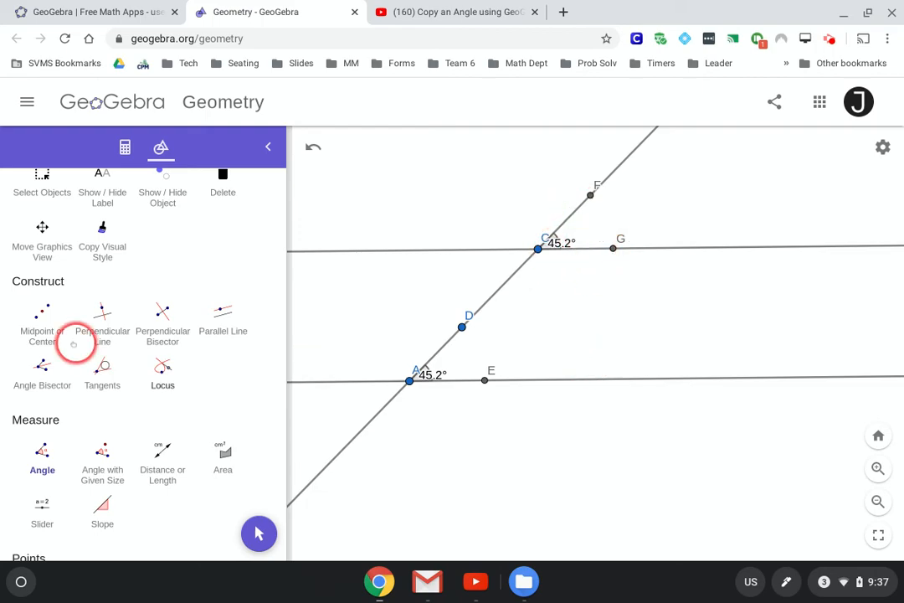
left_click(42, 221)
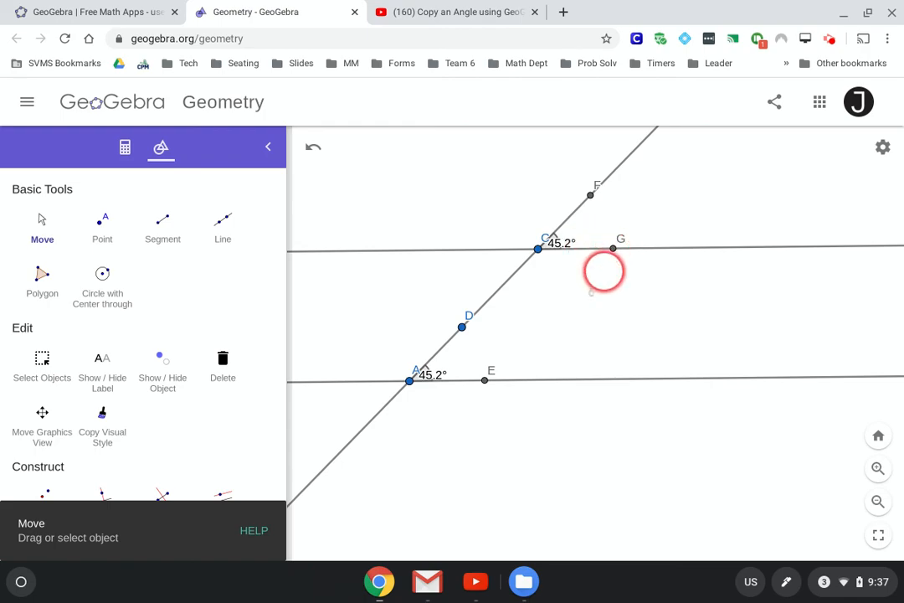
Step: Drag points F and A so the transversal stands nearly vertical while both angles stay equal
left_click(589, 194)
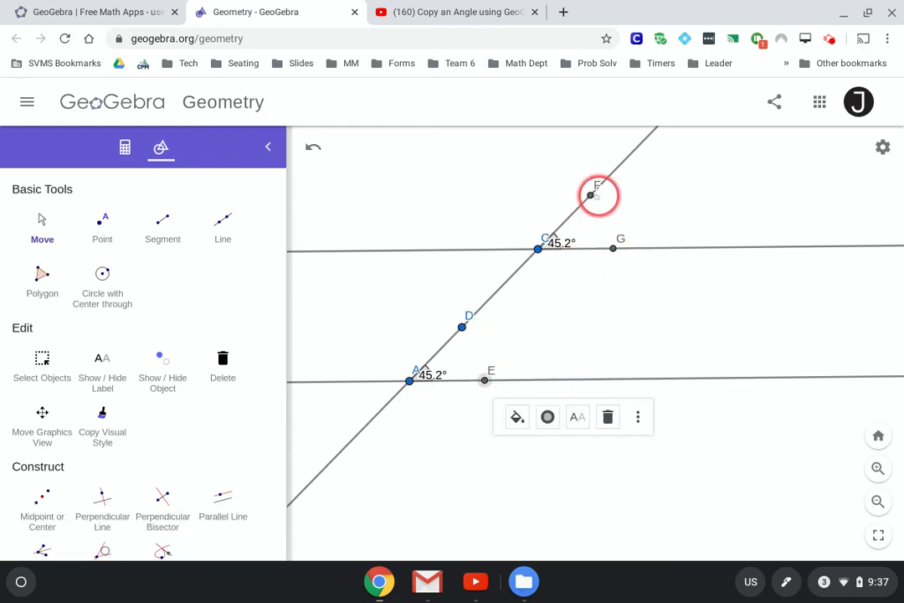
left_click(483, 379)
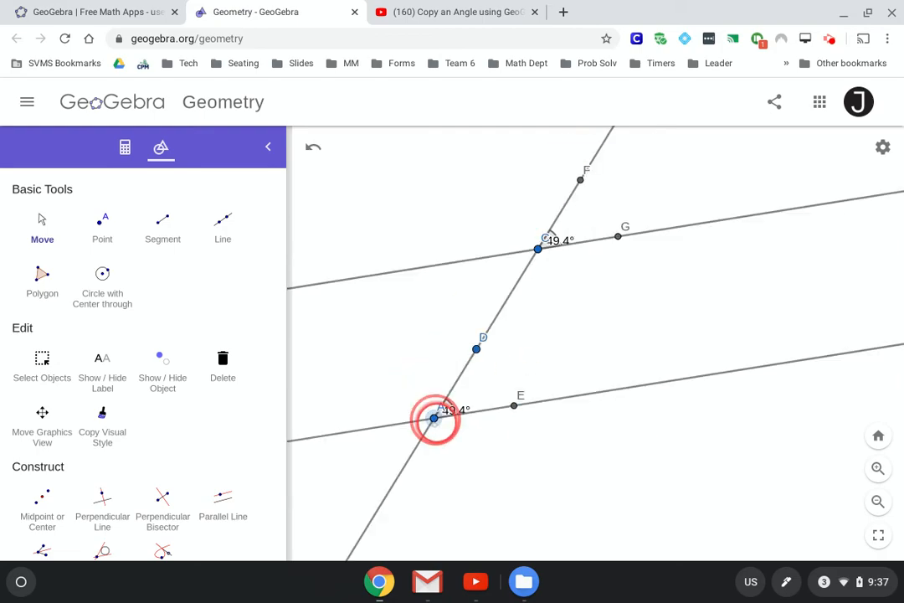
left_click_drag(434, 418, 367, 382)
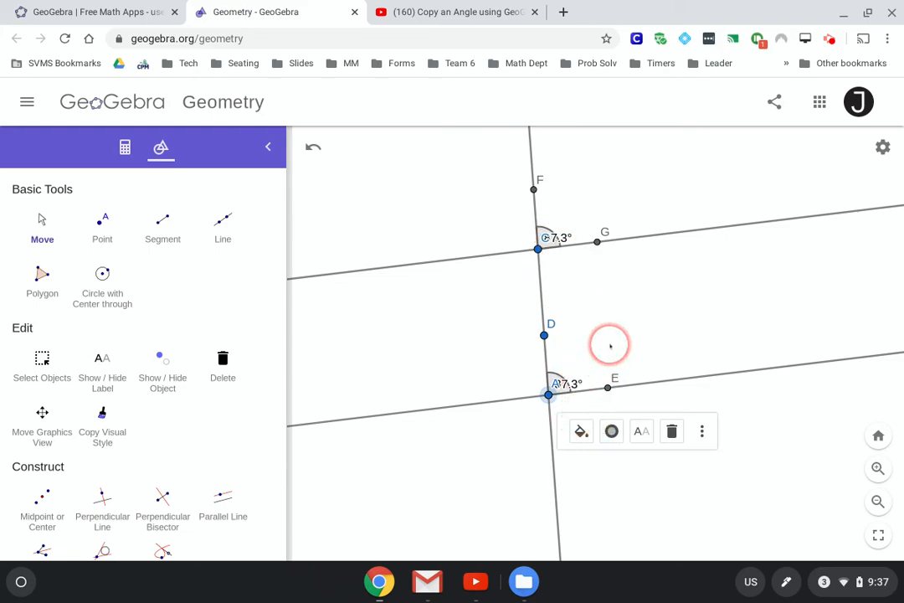
mouse_move(743, 350)
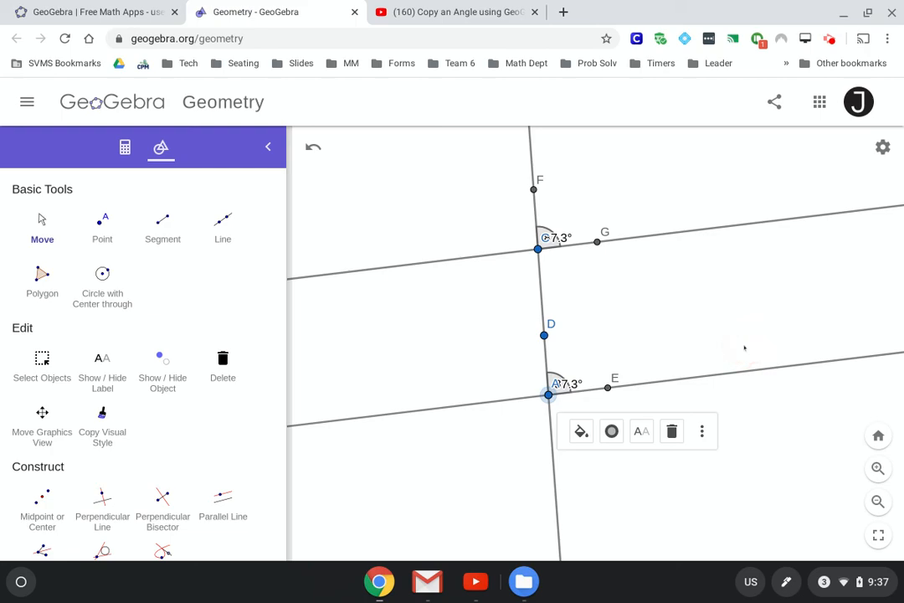
Step: Drag point A left so the transversal slants and both corresponding angles read 52.4°
left_click(762, 315)
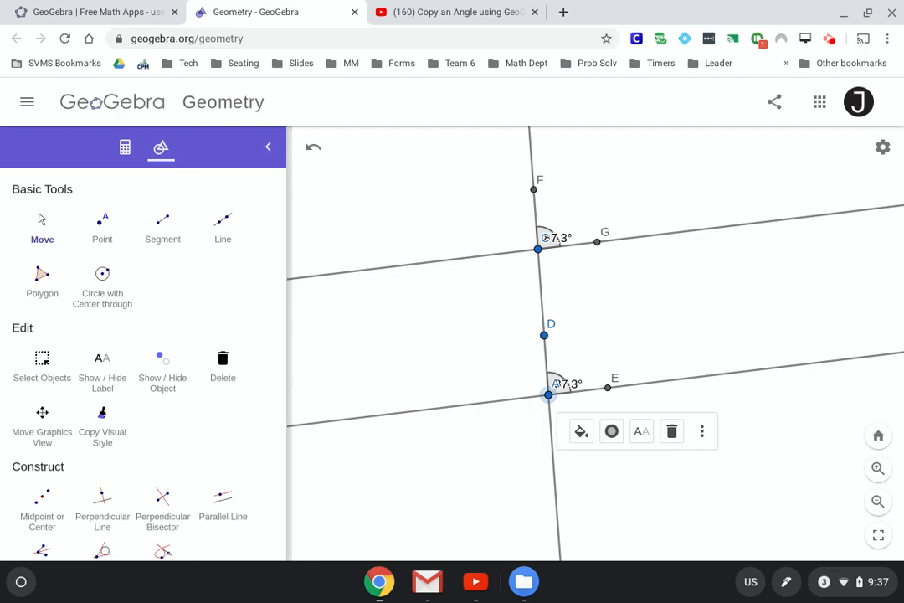
left_click(549, 395)
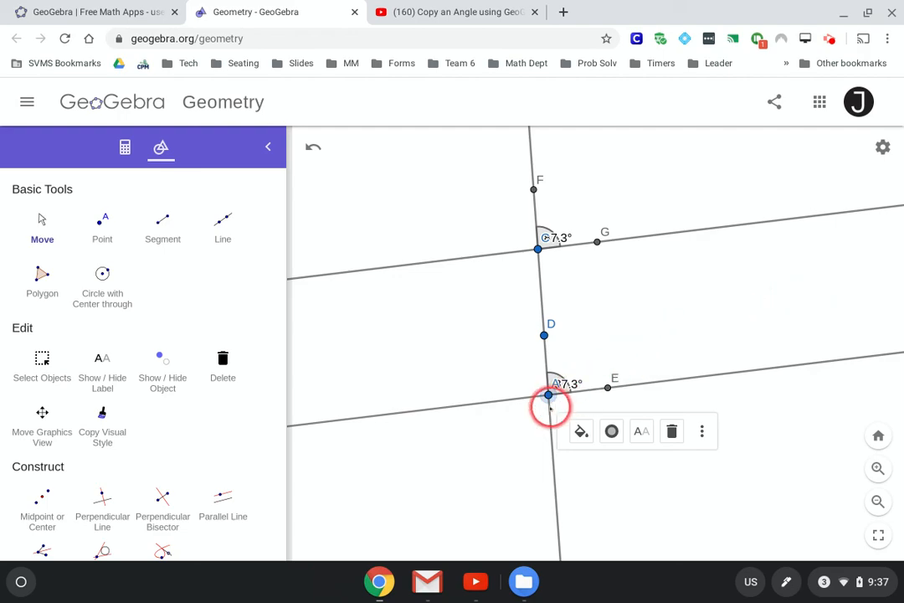
left_click_drag(549, 395, 469, 377)
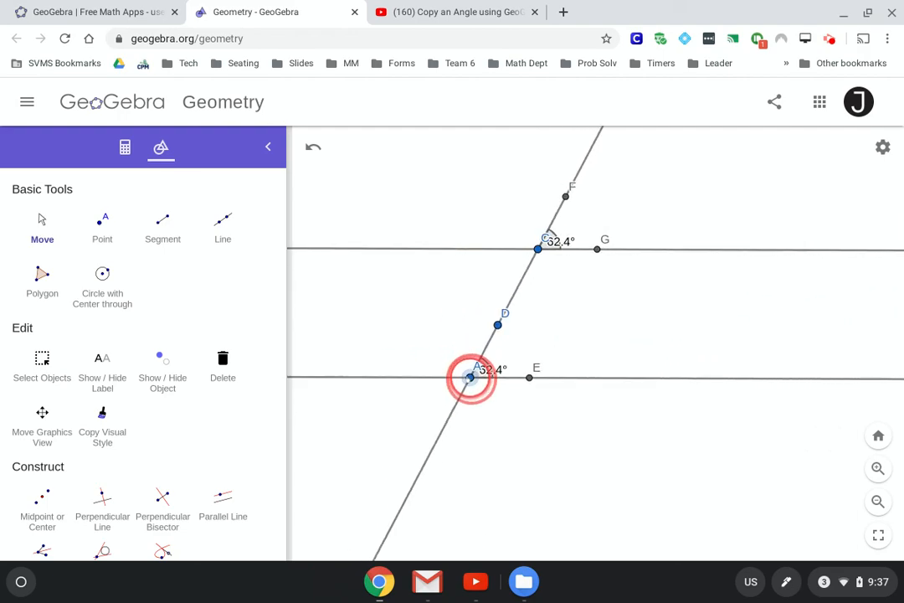